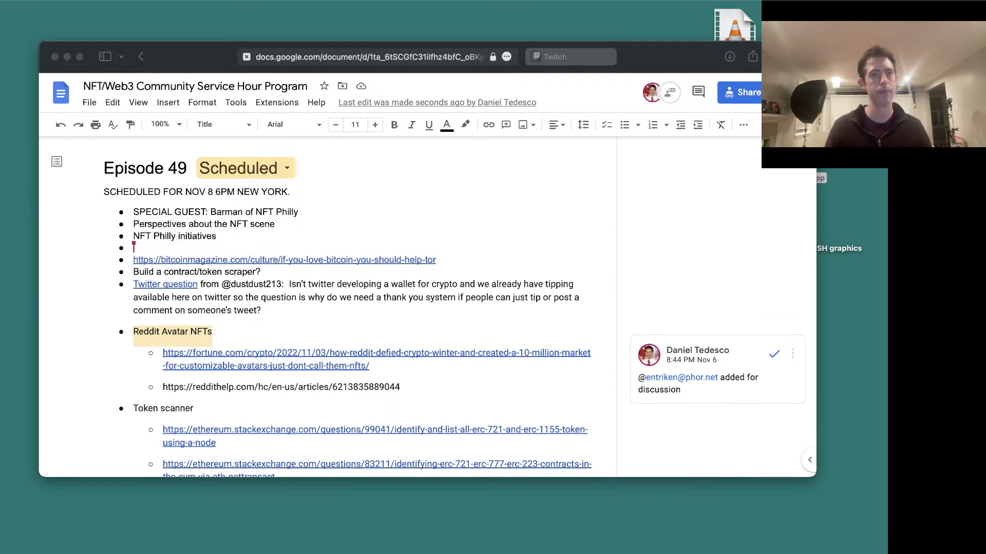
# - Note NFT Philly was started by "Squiddy", moving from social meetups toward bigger-scale education events
pyautogui.write('Started by "Squiddy"')
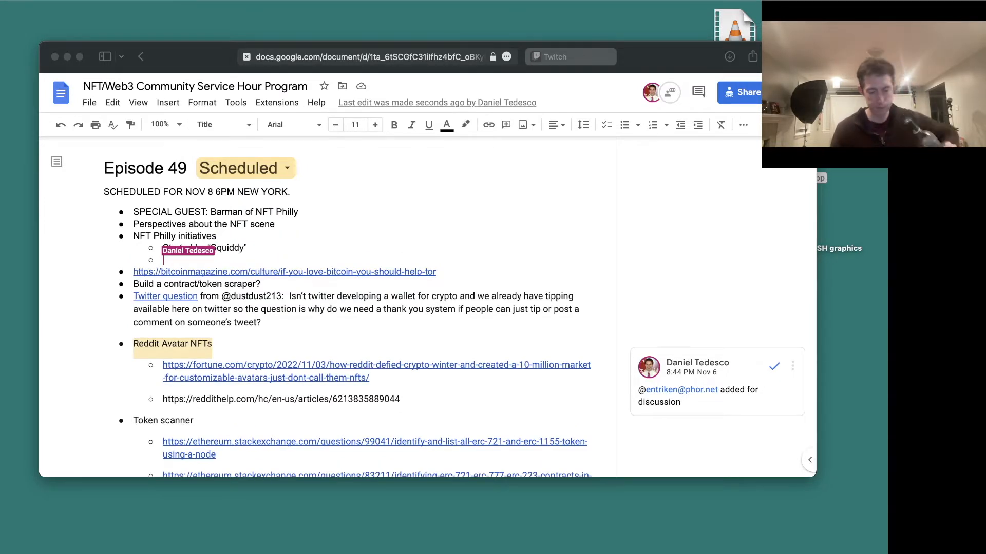
pyautogui.write('Started by "Squiddy", looking for people who were interested in NFT')
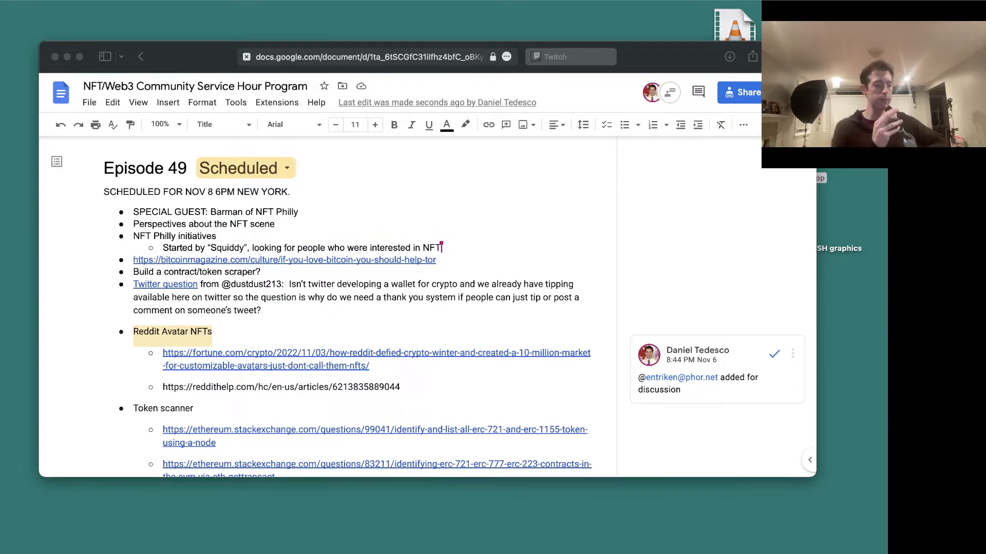
pyautogui.write('s')
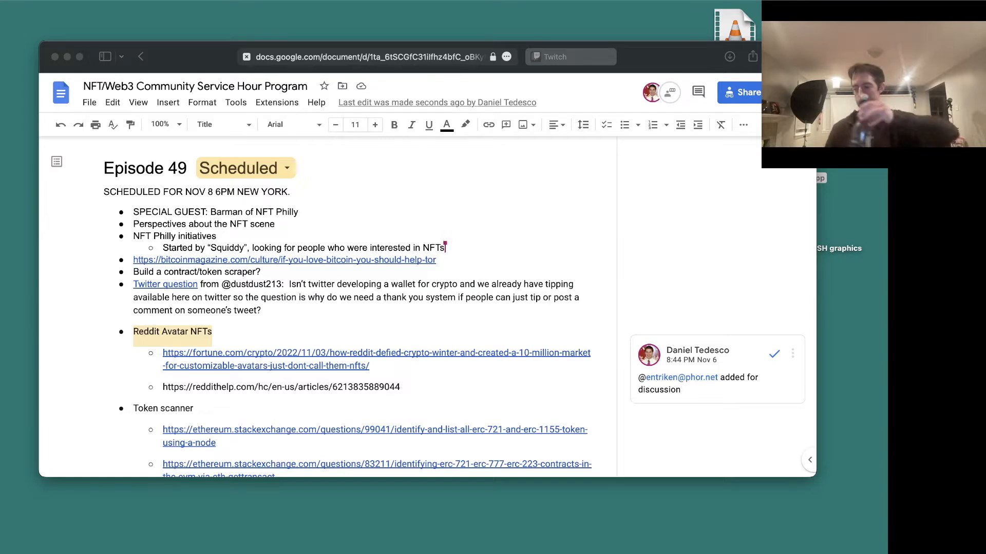
pyautogui.write('Initially connec')
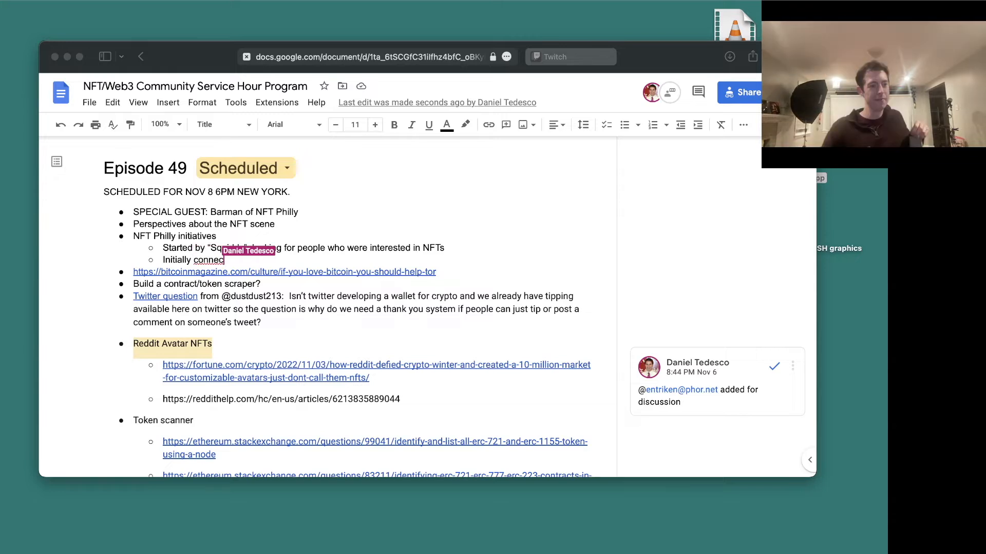
pyautogui.write('ting')
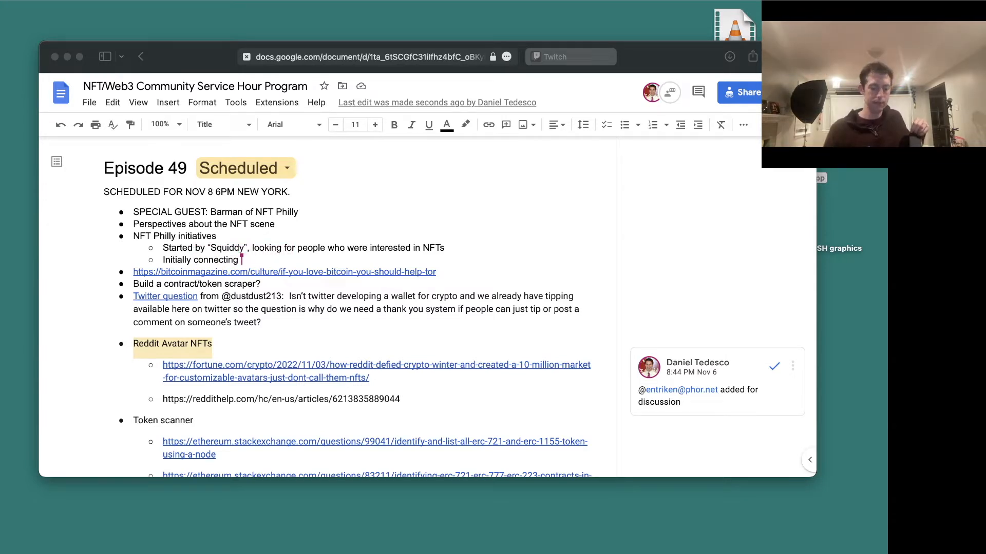
pyautogui.write('socially,')
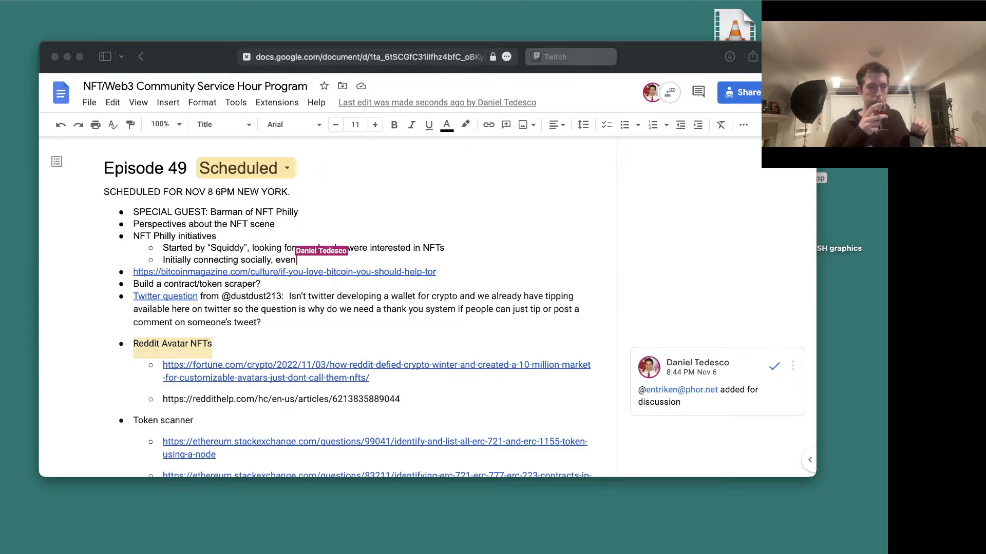
pyautogui.write('eventually aiming for')
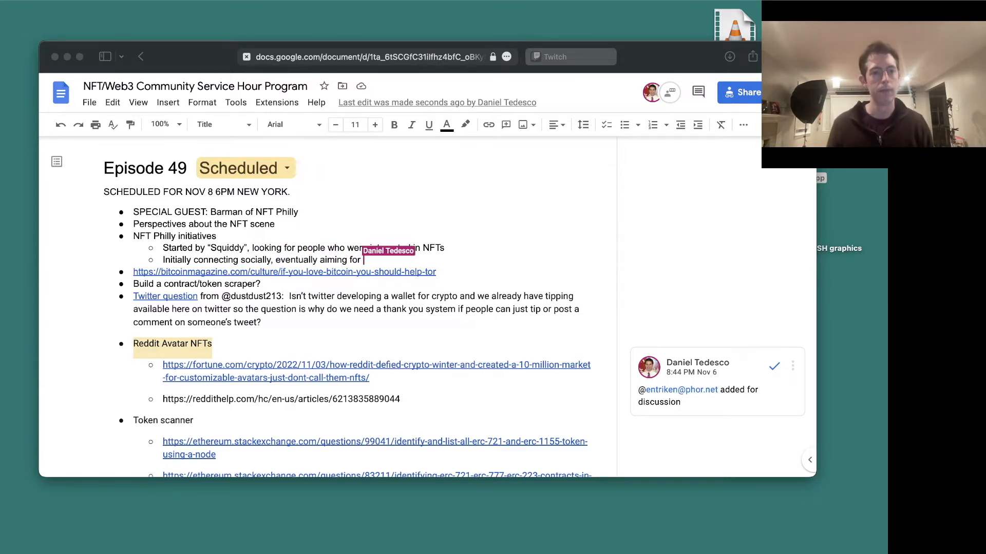
pyautogui.write('bigger scale e')
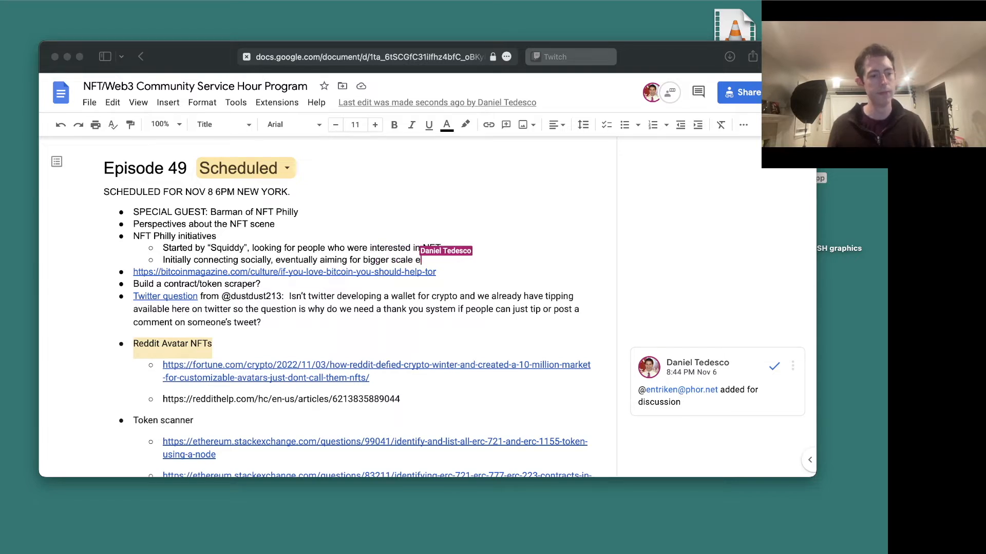
pyautogui.write('ducation')
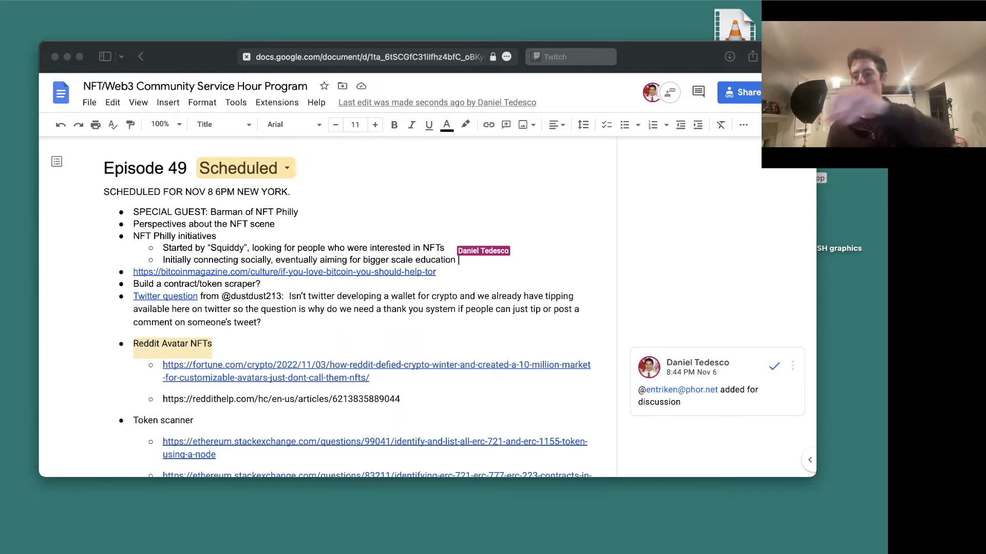
pyautogui.write('events')
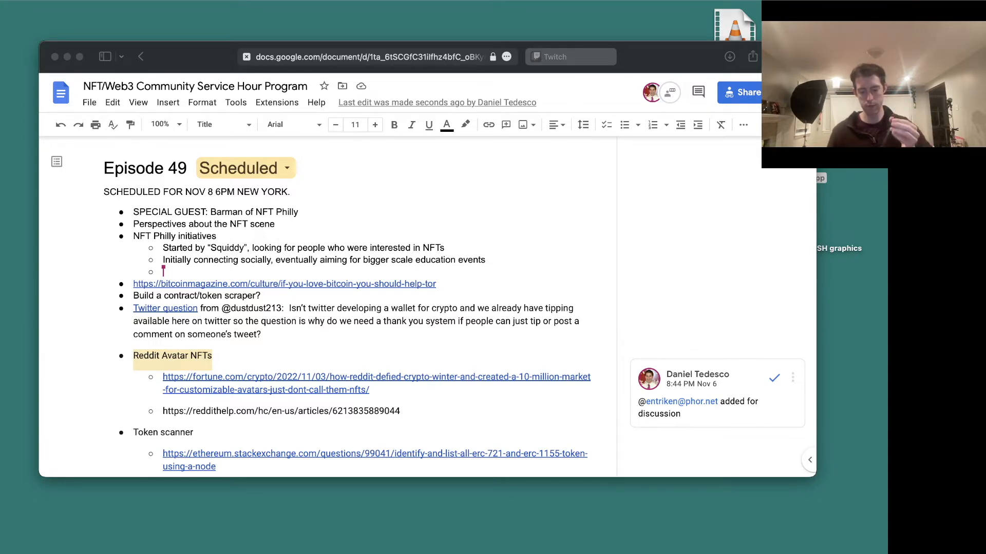
# - Add notes on official events at bigger scale and that it began as just a Twitter account
pyautogui.write('STarted having')
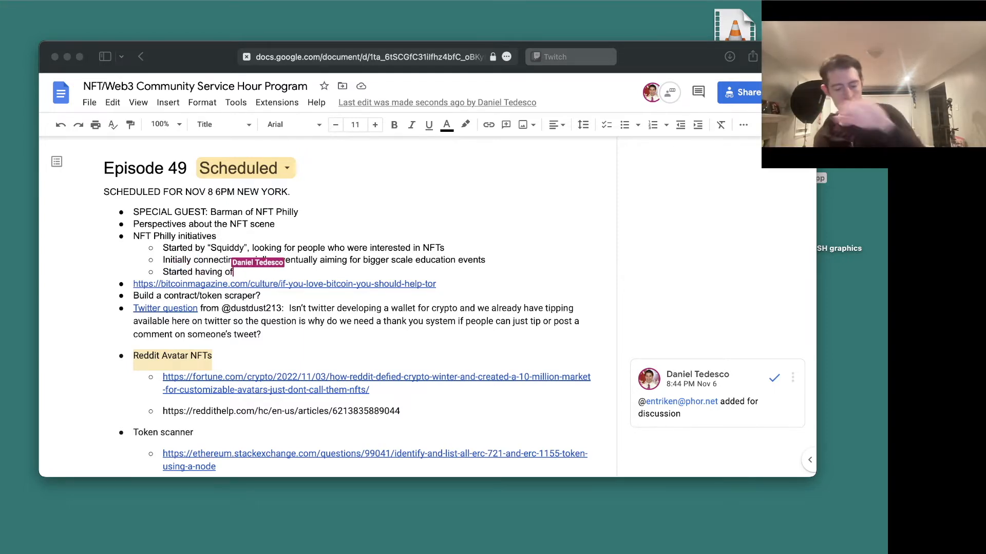
pyautogui.write('official events in April of this year')
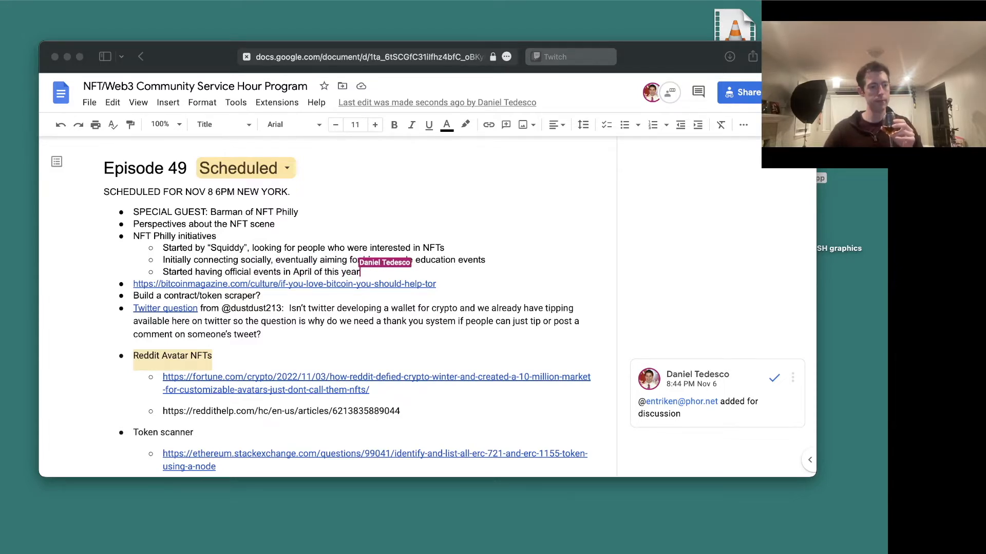
pyautogui.write('bigger scale')
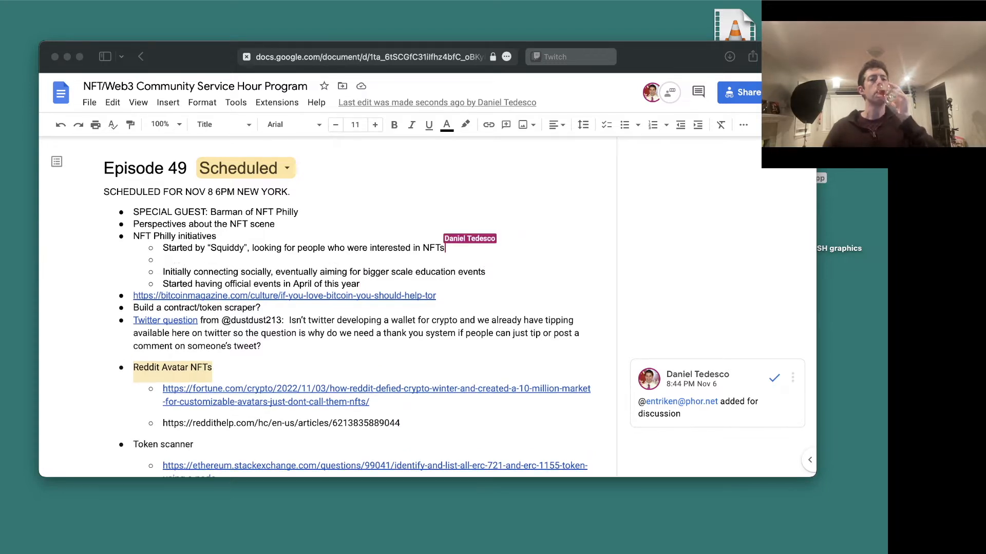
pyautogui.write('Initially just a Twitter account')
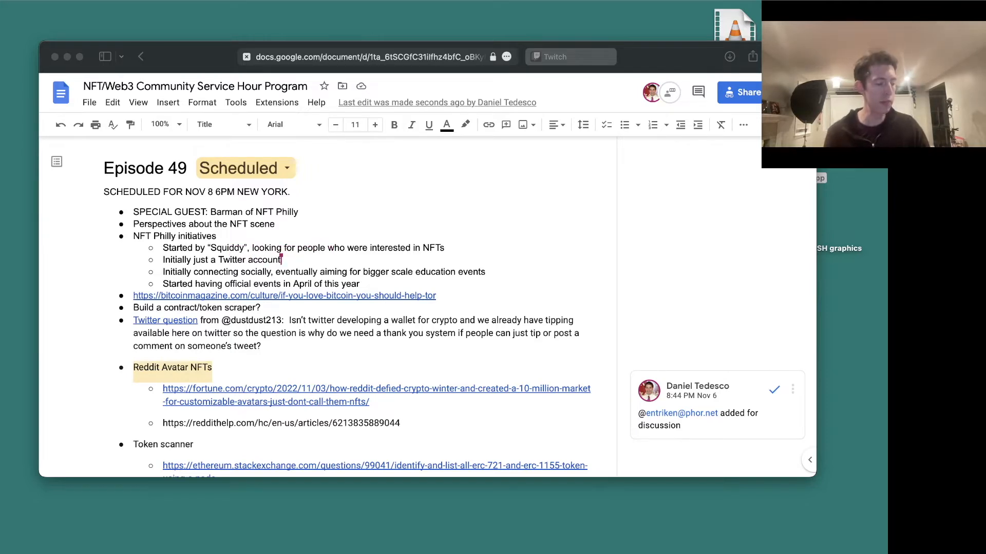
pyautogui.press('Enter')
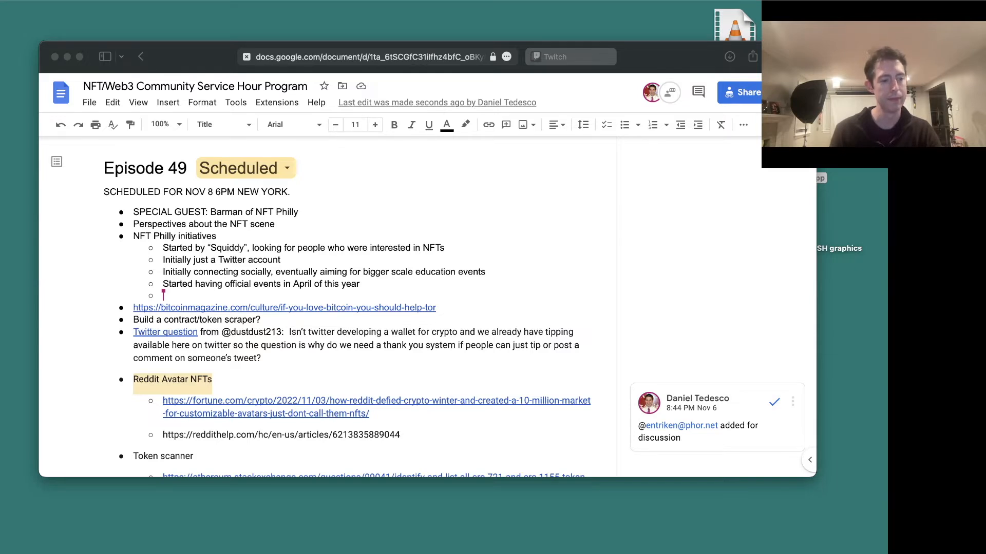
# - Note Splinterlands and Glue Society sponsorship, free tickets, conferences, and start a 'Next Friday on' bullet
pyautogui.write('Splinterlands and GI')
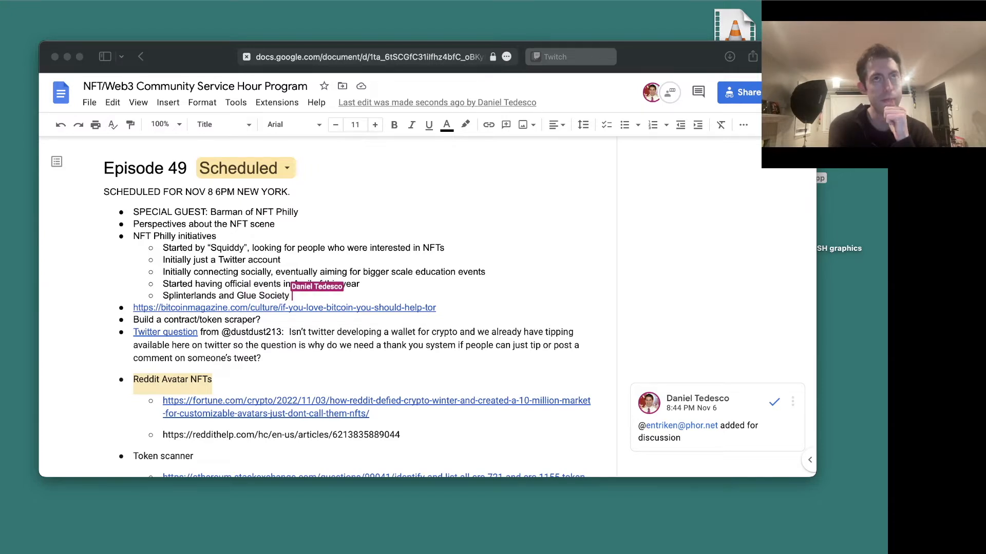
pyautogui.write('have sponsos')
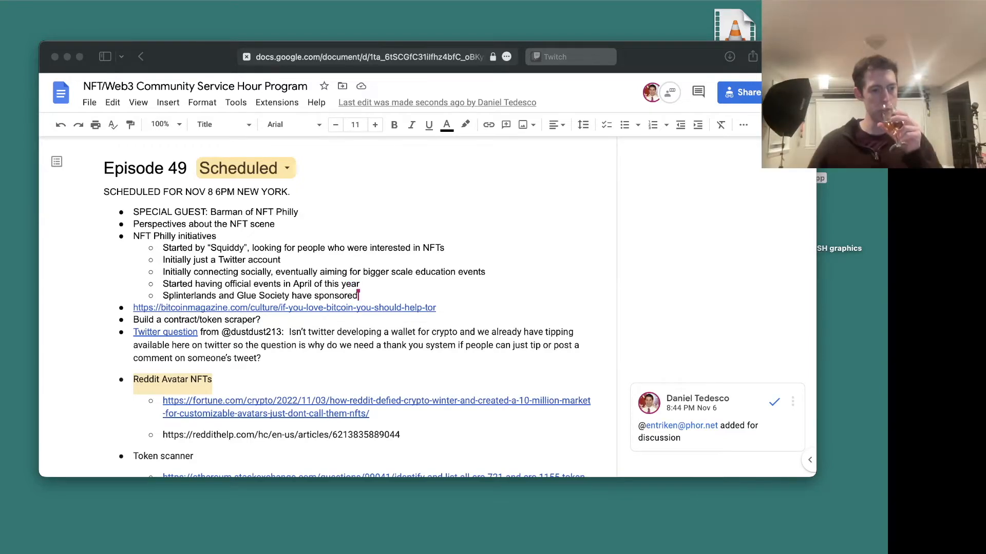
pyautogui.write('Not into selling tickets, like the freeness of it')
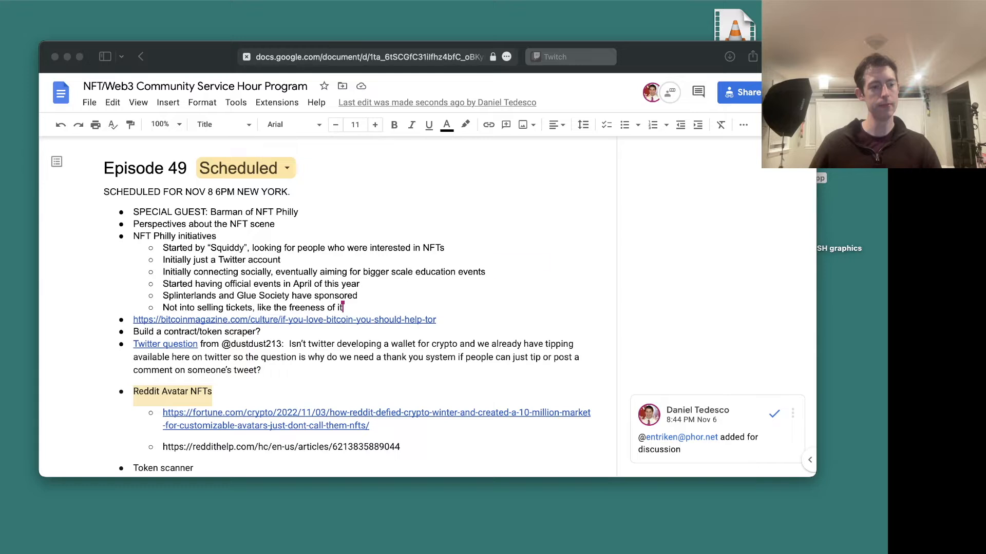
pyautogui.write('and conferences')
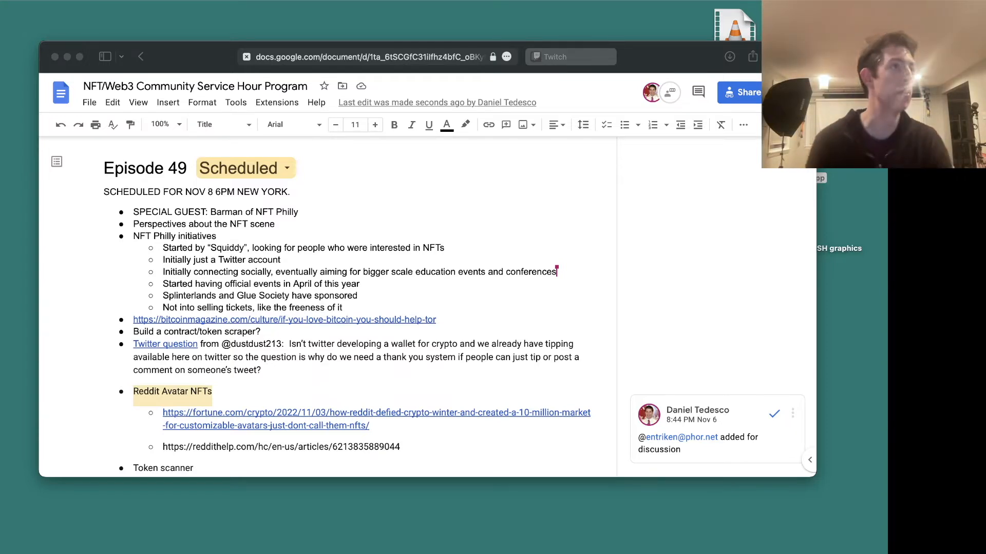
pyautogui.write('Next Friday on')
pyautogui.write('Started off as')
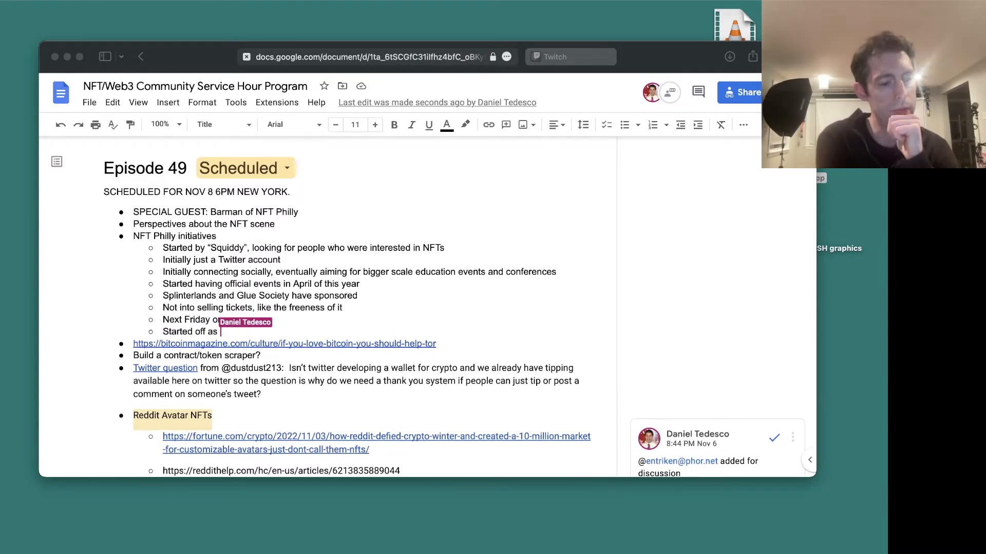
# - Finish the bullet with 'collectors, builders, hospitality' and begin a 'Range of' sub-bullet
pyautogui.write('collectors, growing to collect')
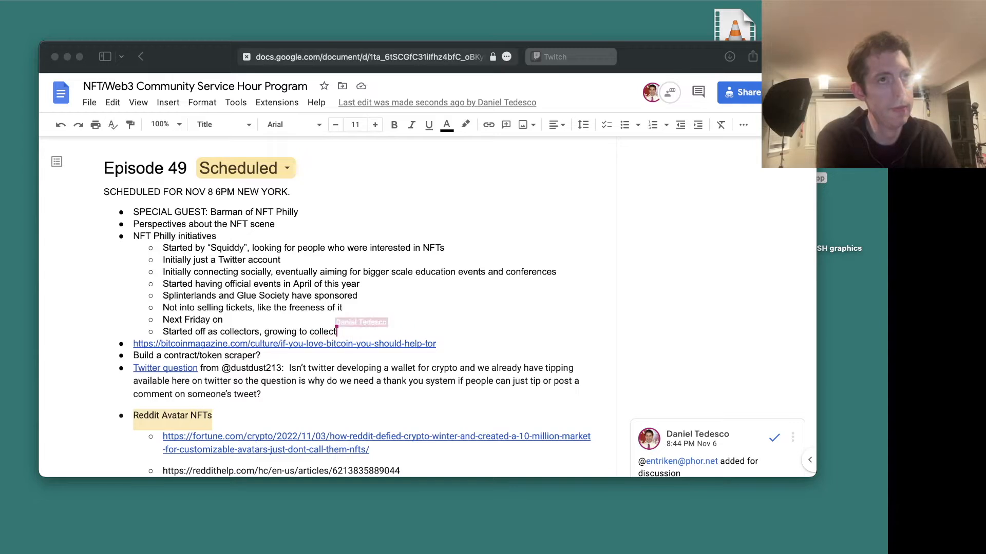
pyautogui.write('builders')
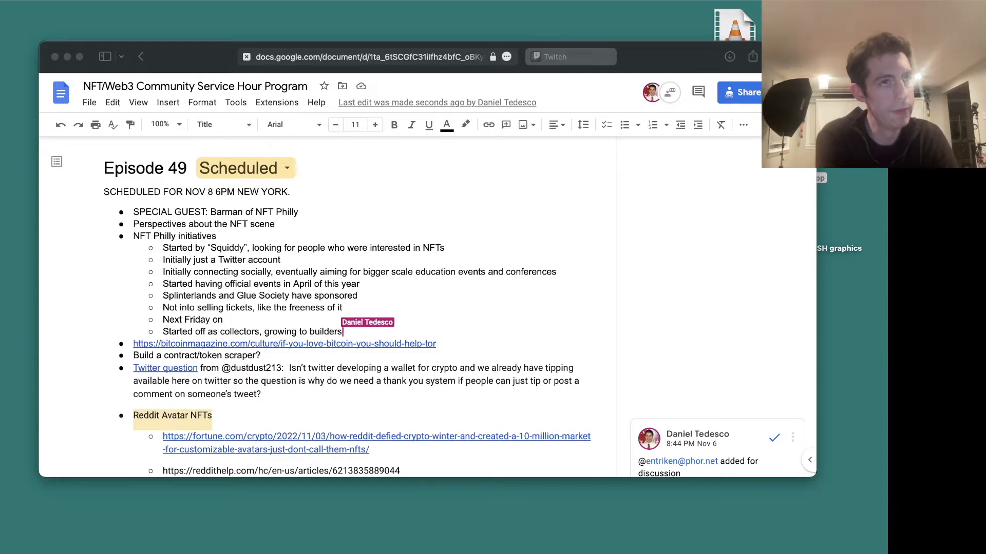
pyautogui.write(', hospitali')
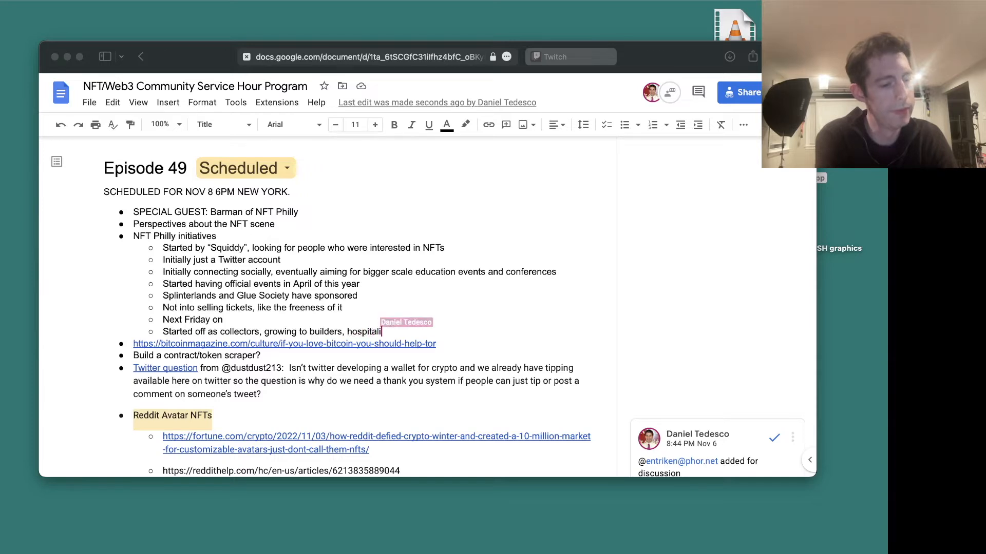
pyautogui.write('ty')
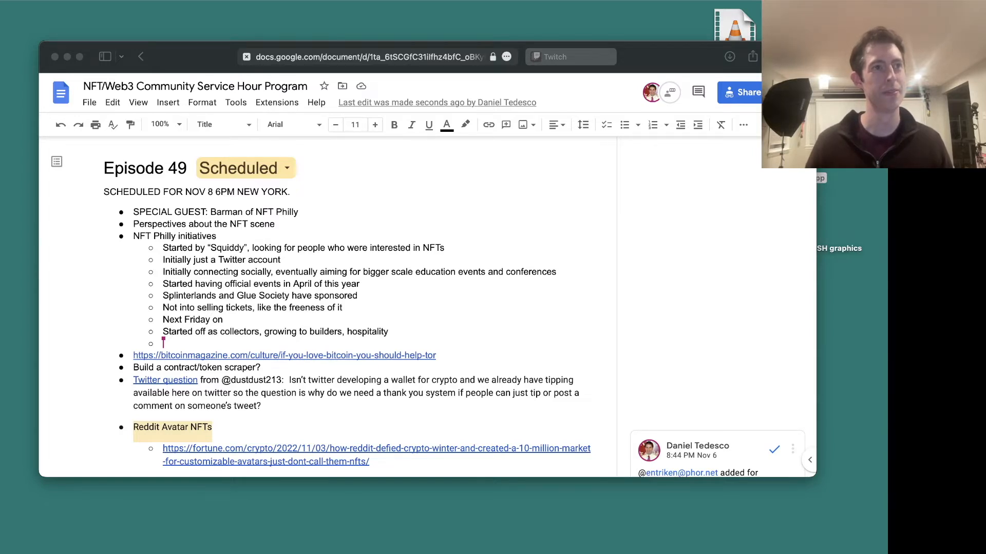
pyautogui.write('Range of')
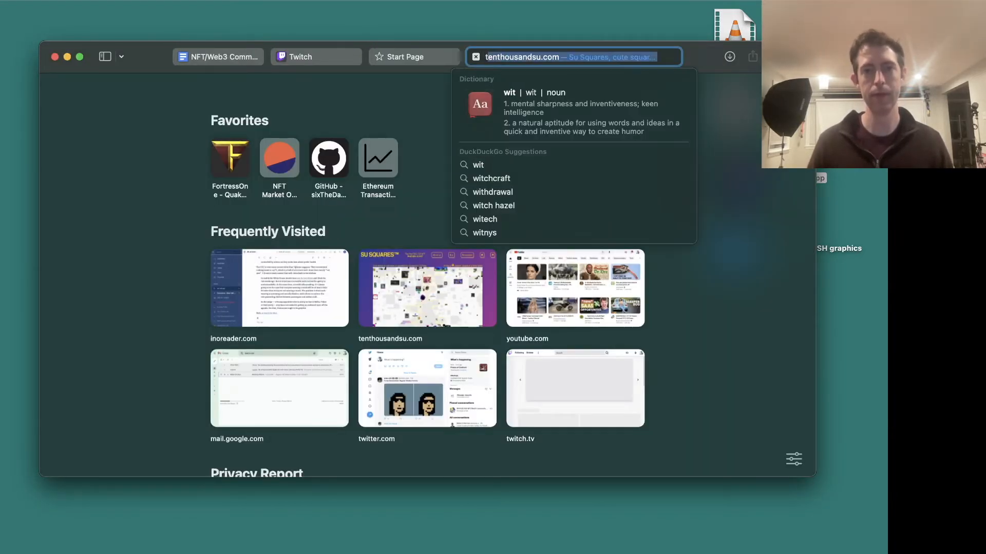
# - Enter 'tw' in the Safari address bar to reach the Twitter Space
pyautogui.write('tw')
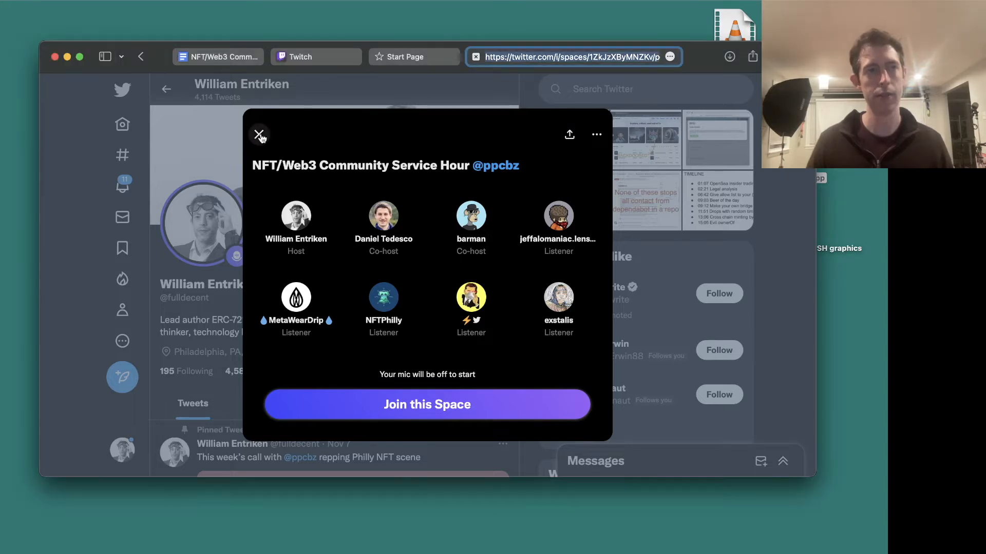
pyautogui.click(258, 135)
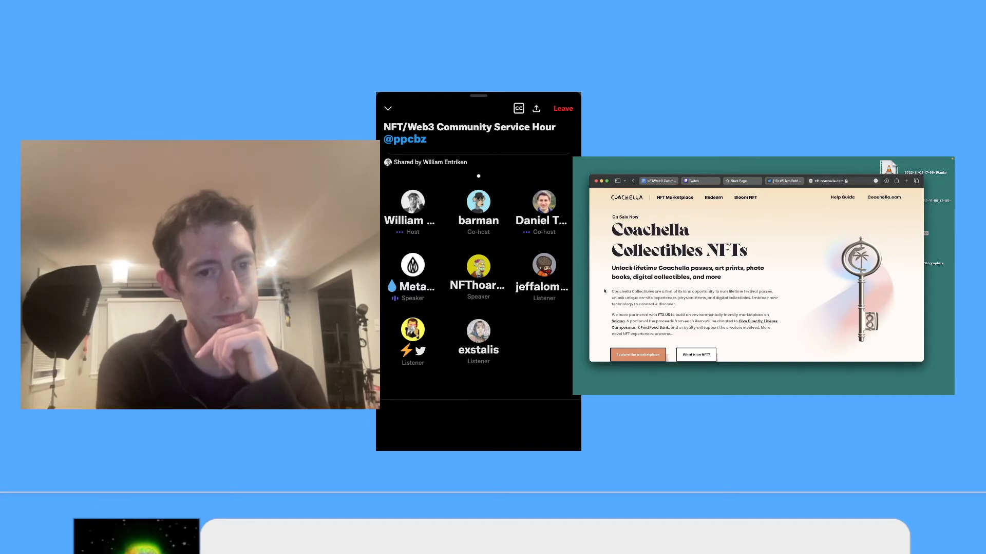
# - Scroll past Featured Collections and Desert Reflections to 'How to get a Coachella Collectible NFT'
pyautogui.scroll(-3)
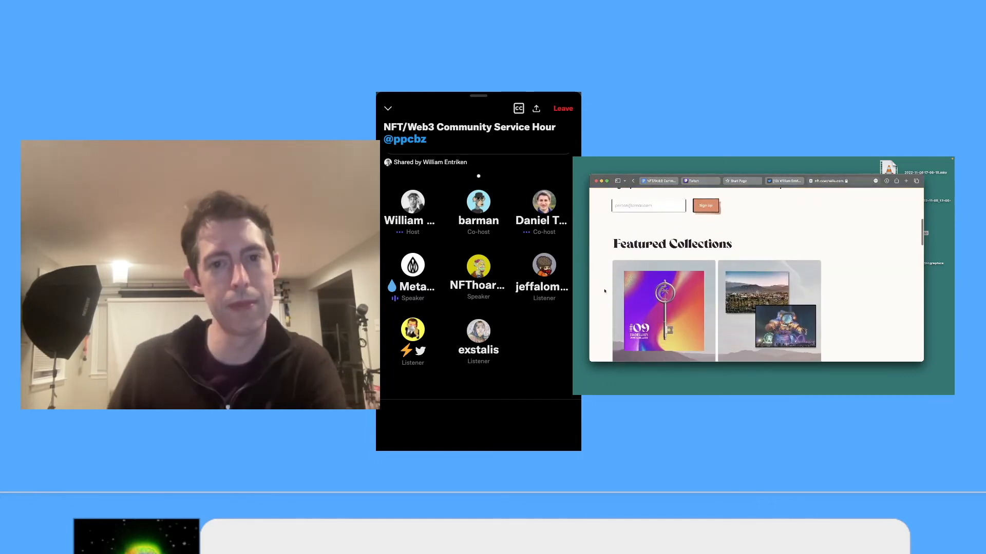
pyautogui.scroll(-3)
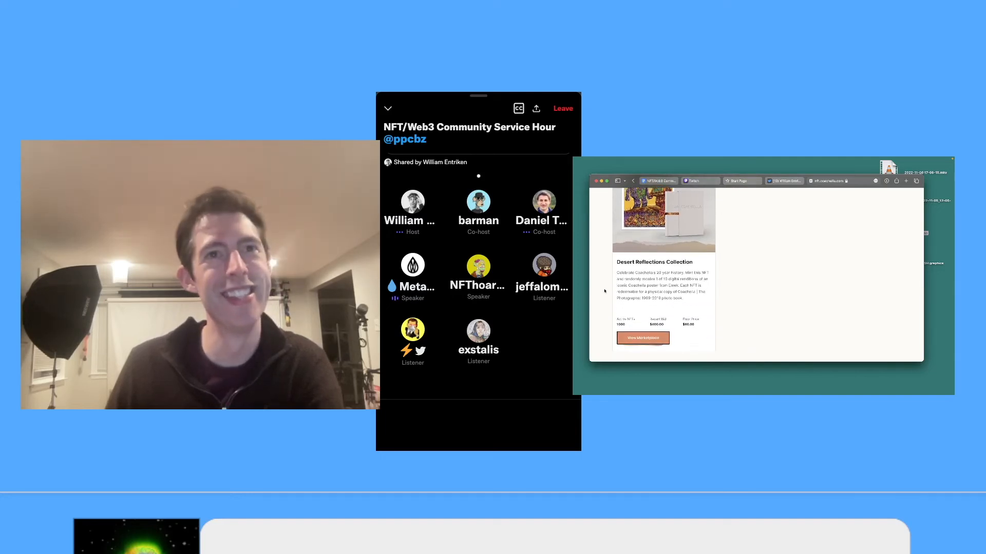
pyautogui.scroll(-3)
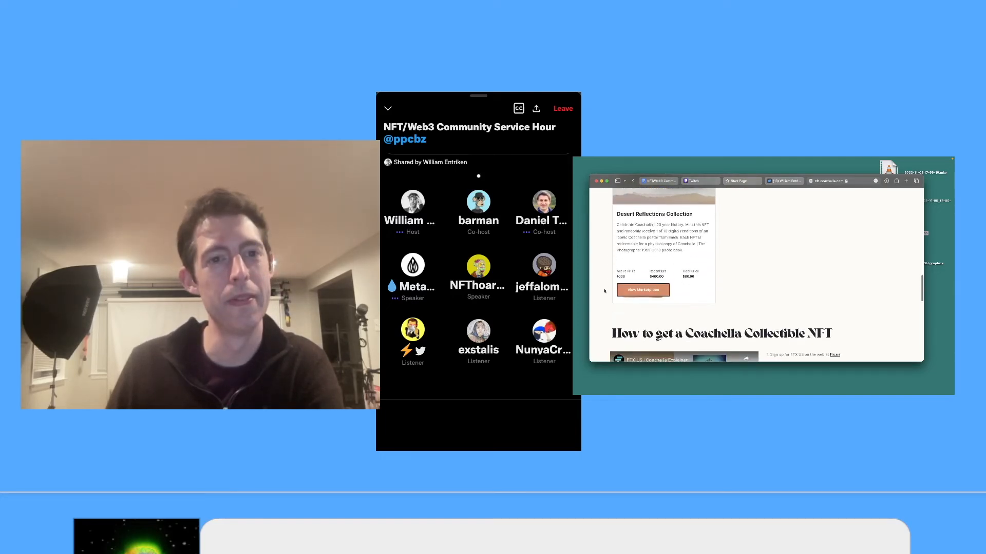